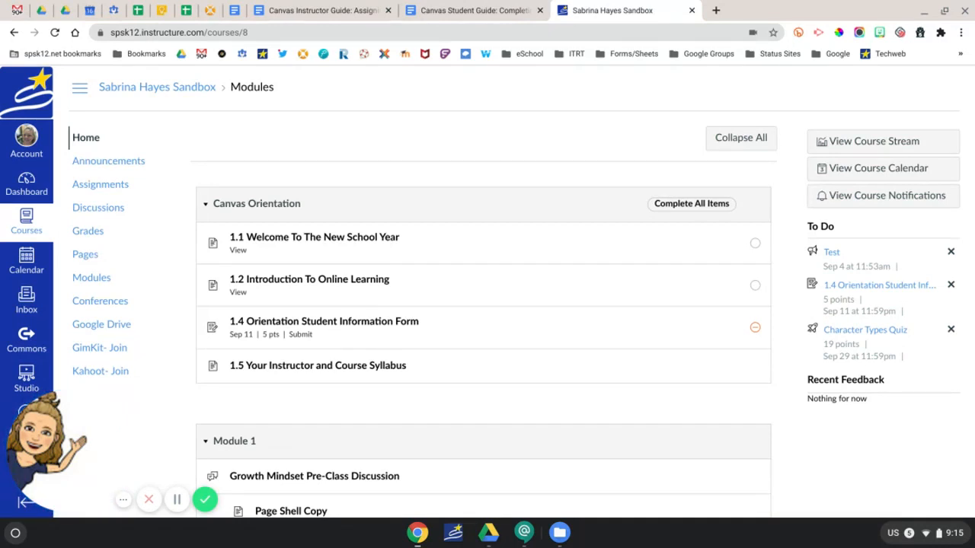
mouse_move(393, 396)
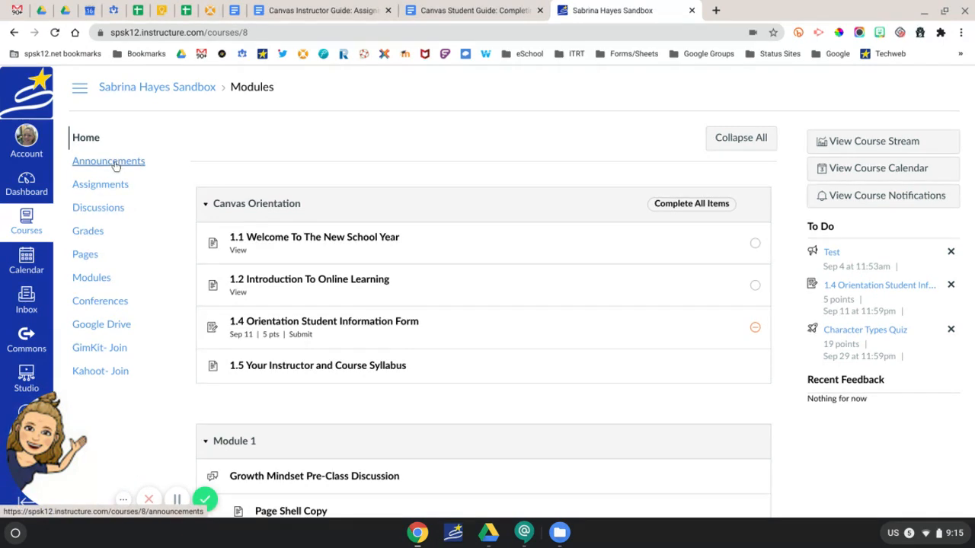
Step: Go to the Assignments page of the Sabrina Hayes Sandbox course
left_click(101, 185)
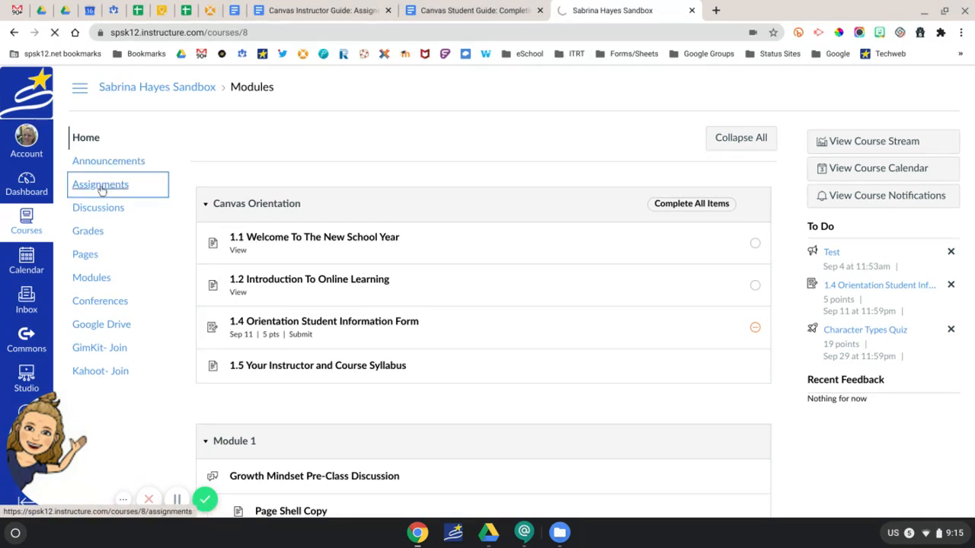
left_click(100, 184)
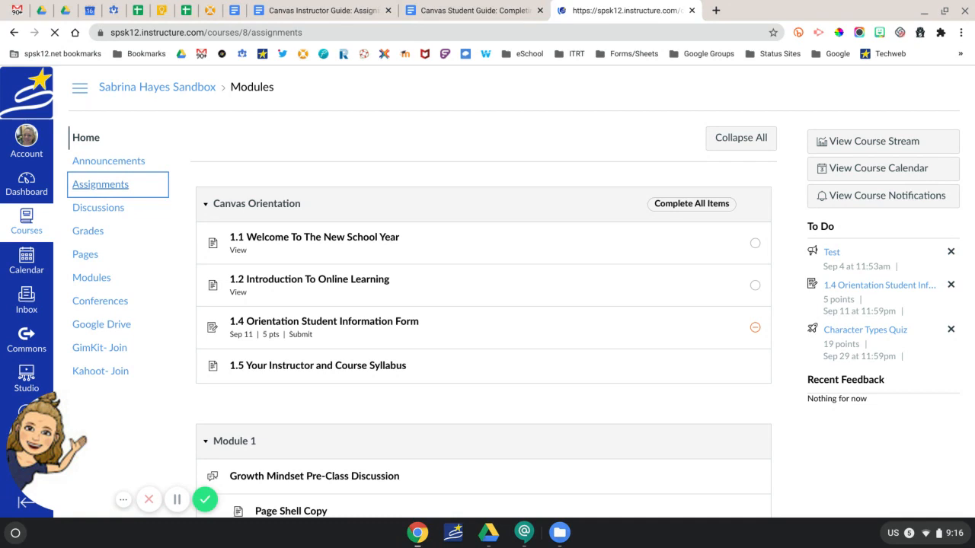
Step: Locate and open Practice Map Assignment in the course's assignment list
left_click(100, 184)
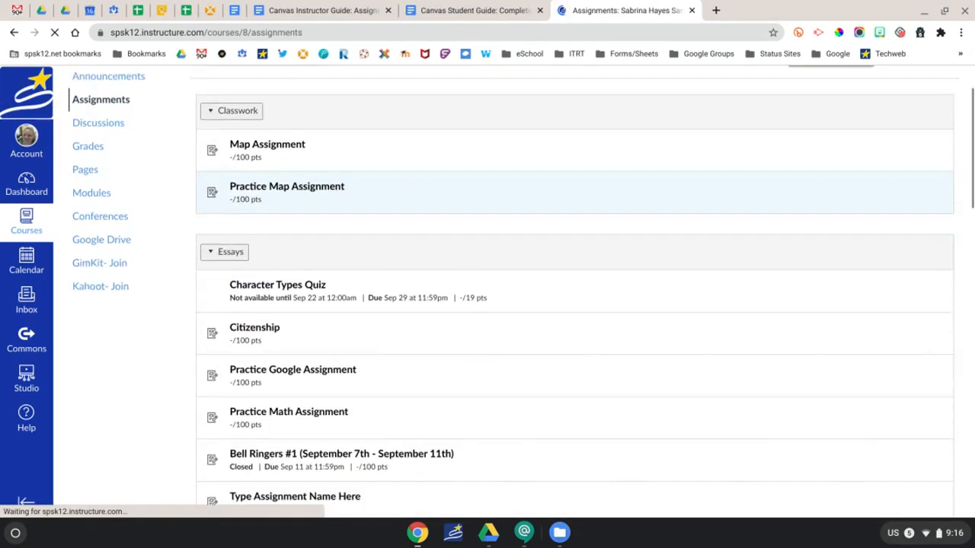
scroll("down", 3)
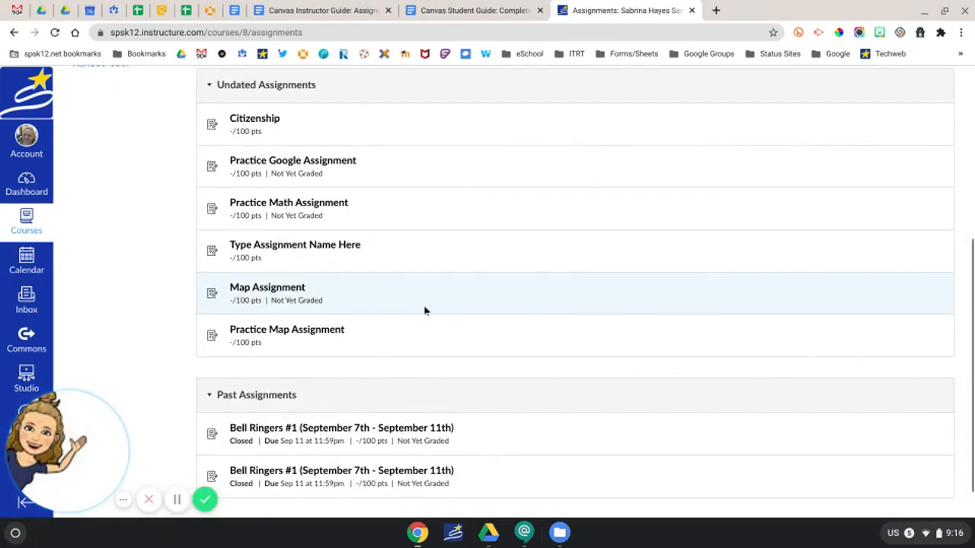
left_click(286, 329)
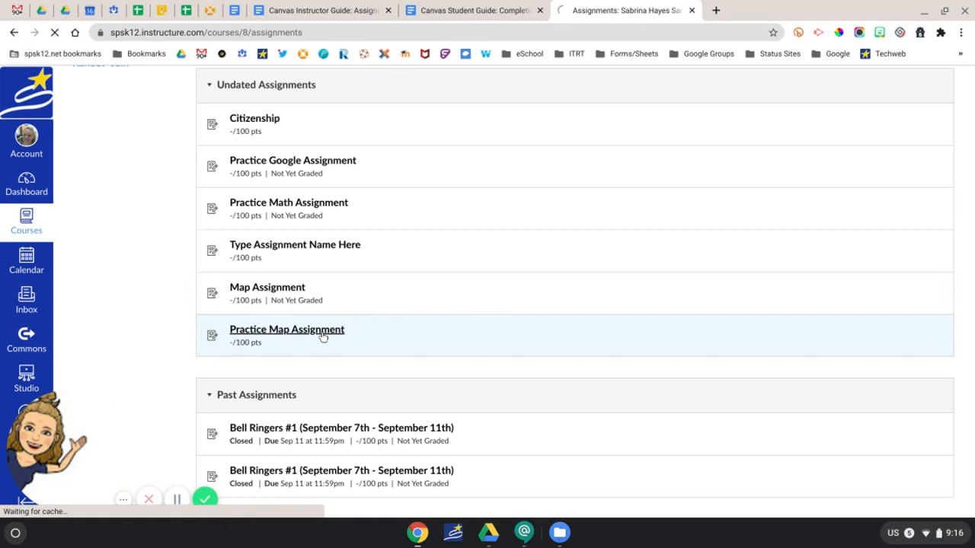
Step: Load the Practice Map Assignment in a new Google Assignments window
left_click(286, 329)
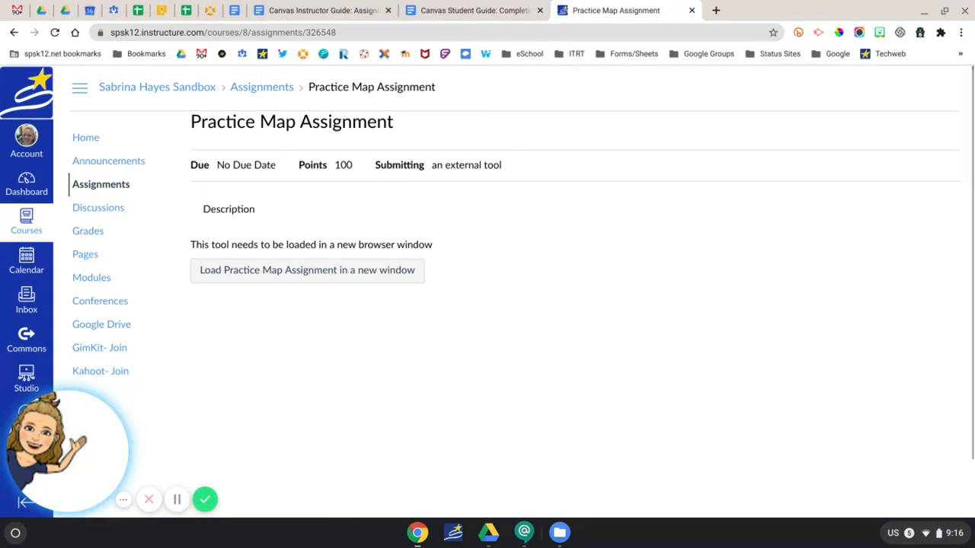
mouse_move(287, 290)
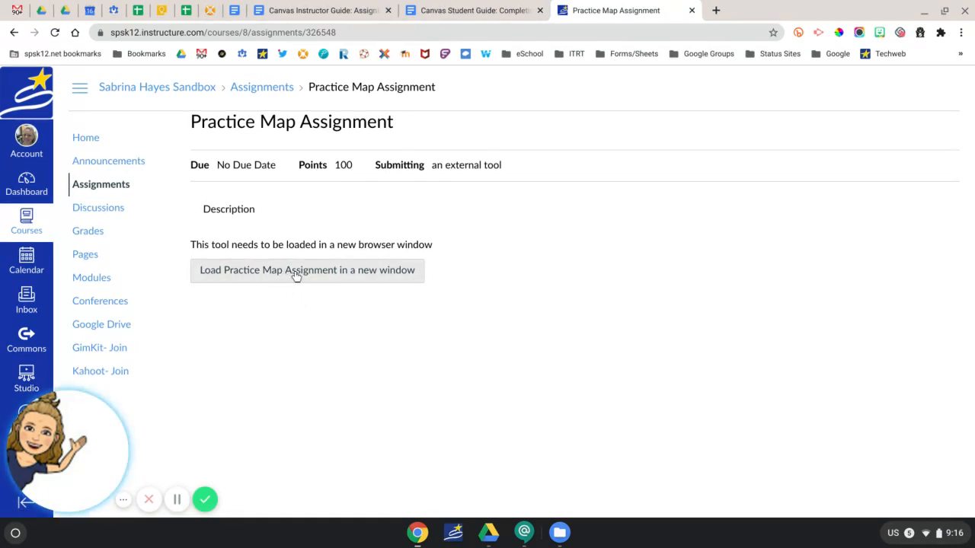
left_click(307, 272)
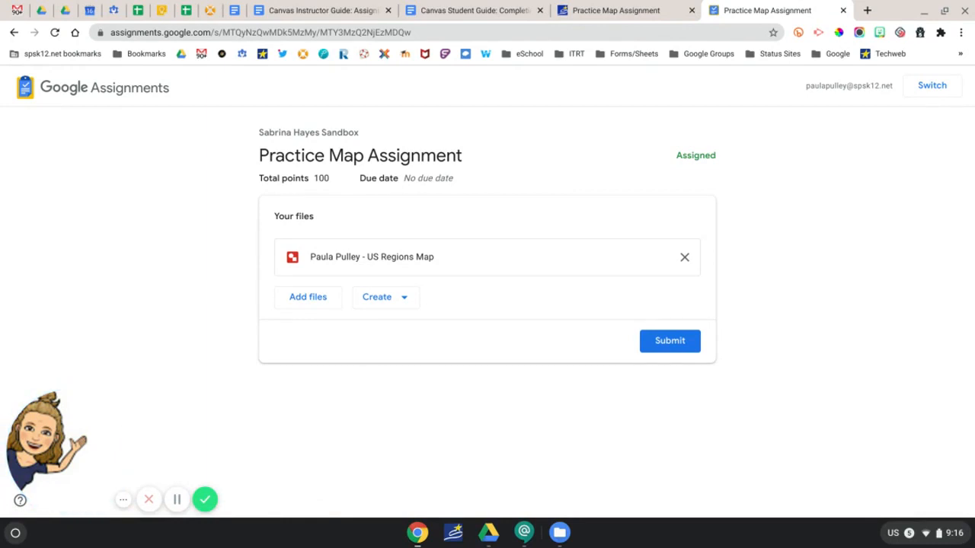
mouse_move(359, 262)
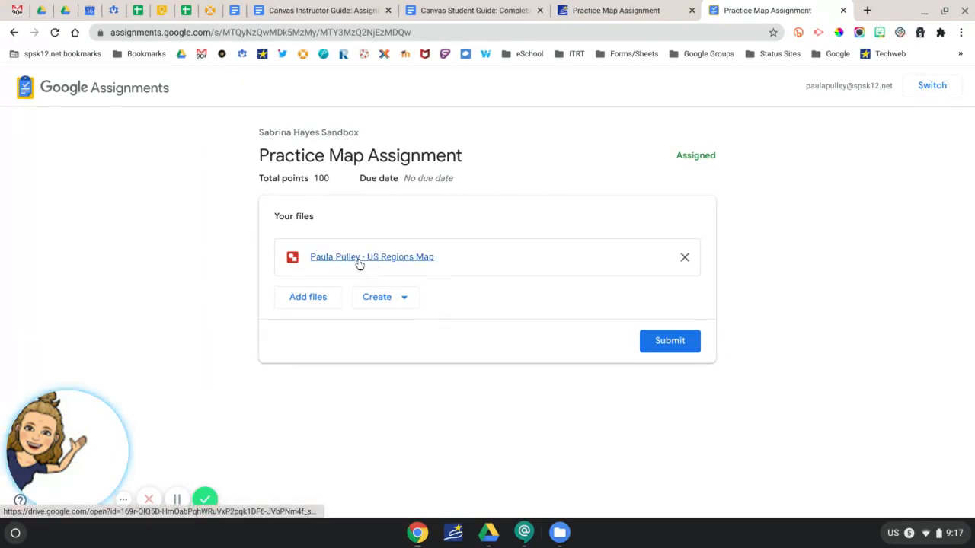
Step: Open the attached US Regions Map file in Google Drawings
left_click(372, 255)
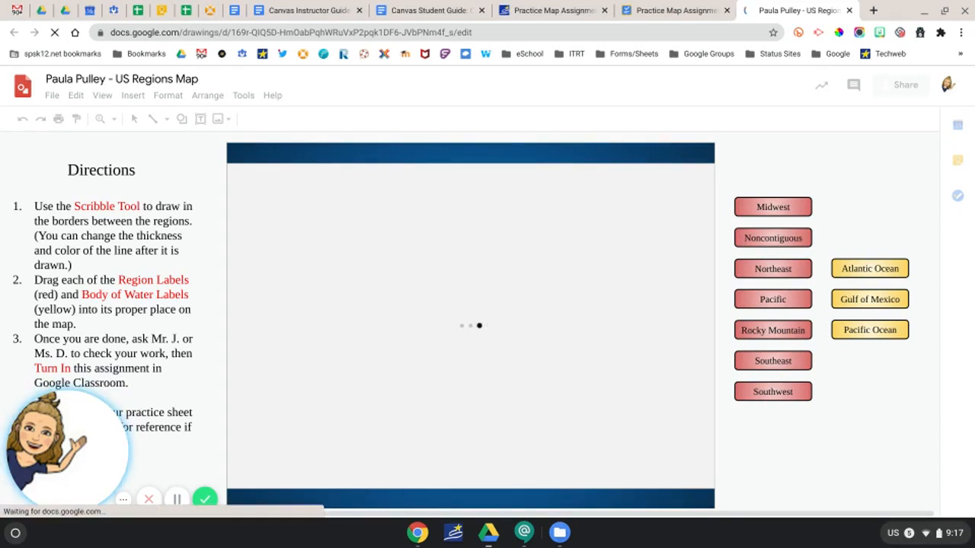
mouse_move(444, 244)
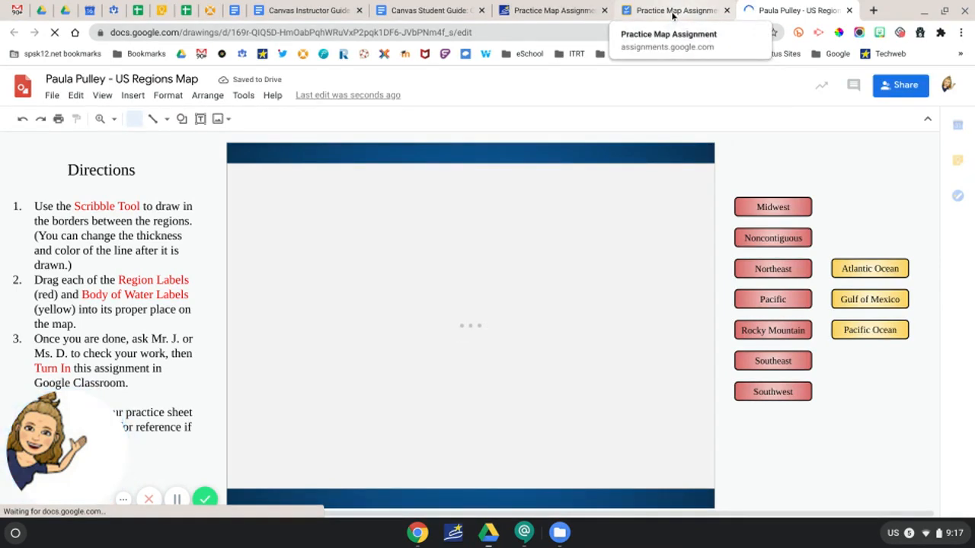
Step: Return to the assignment page and submit the US Regions Map, confirming the hand-in
left_click(673, 9)
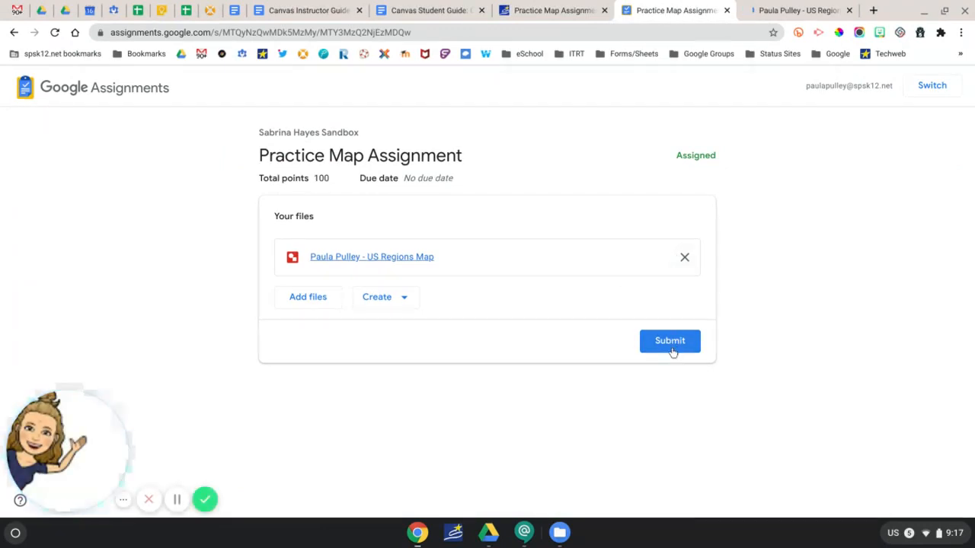
left_click(670, 341)
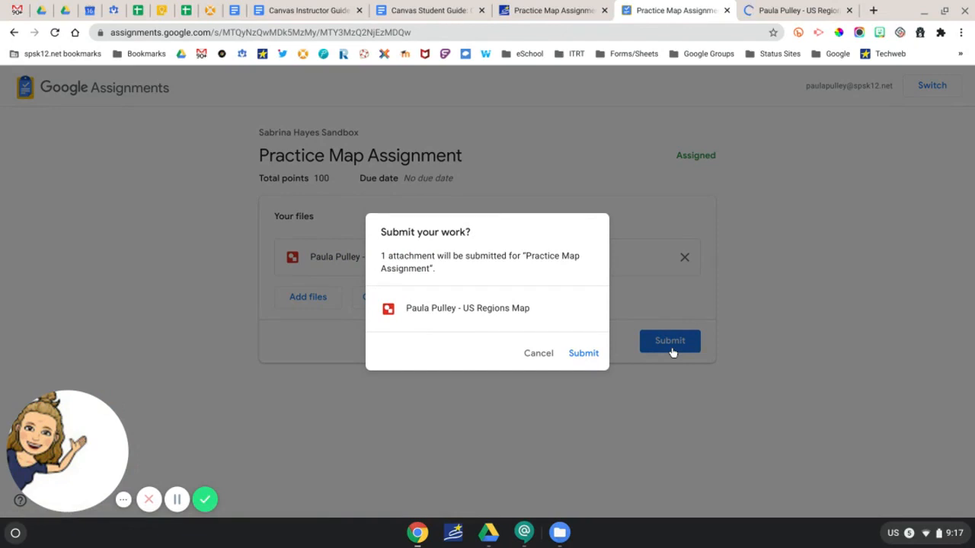
mouse_move(586, 309)
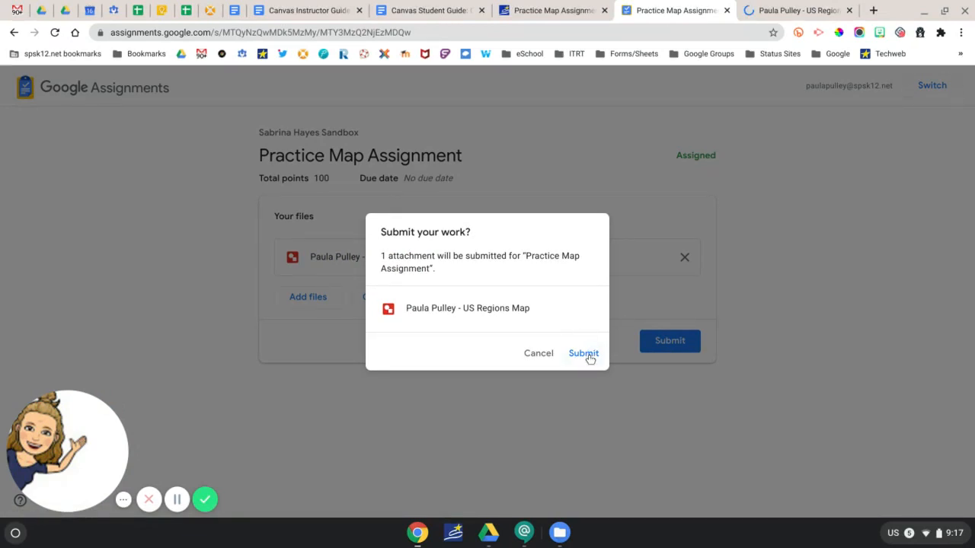
left_click(583, 353)
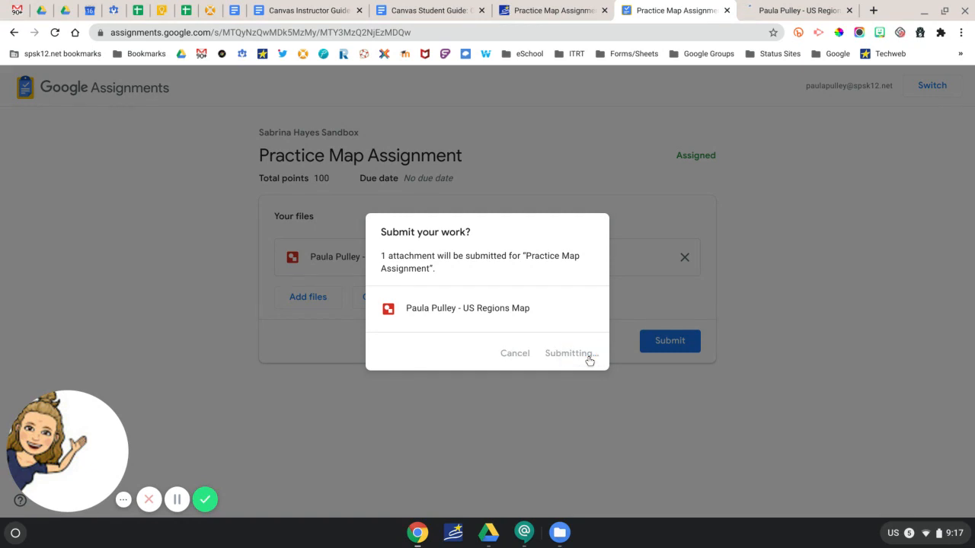